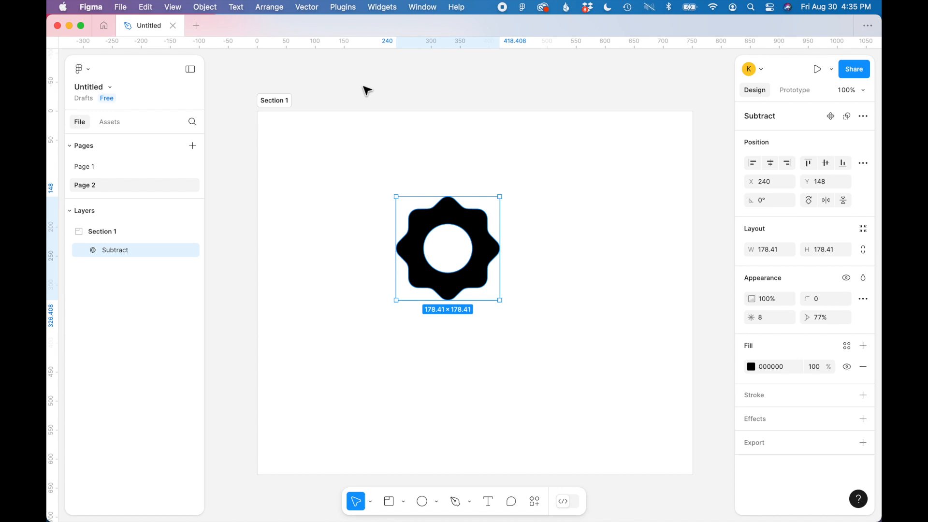
mouse_move(436, 221)
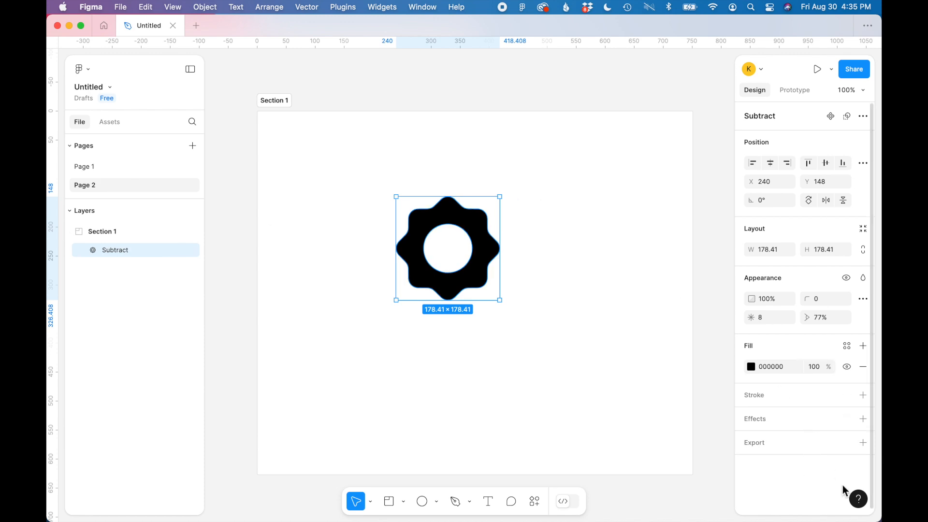
mouse_move(786, 455)
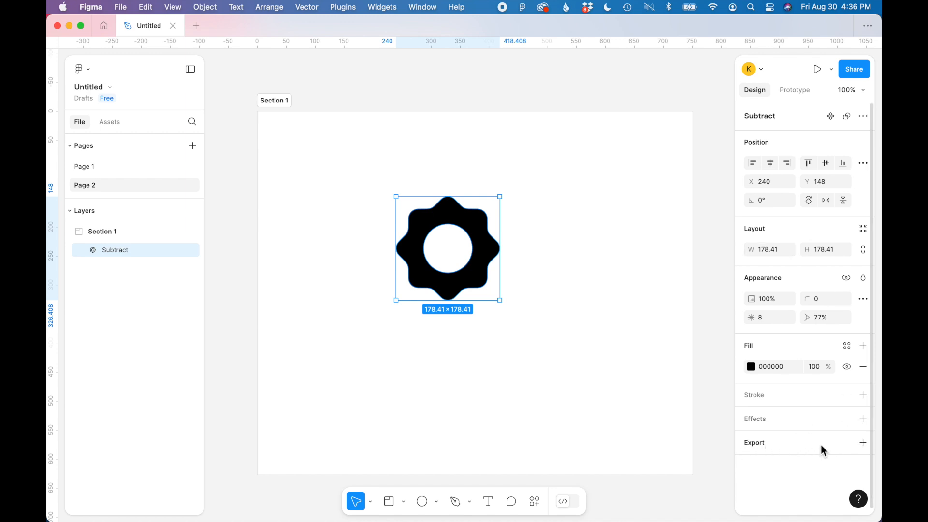
Add an export setting to the Subtract gear and switch its format from PNG to SVG.
left_click(862, 443)
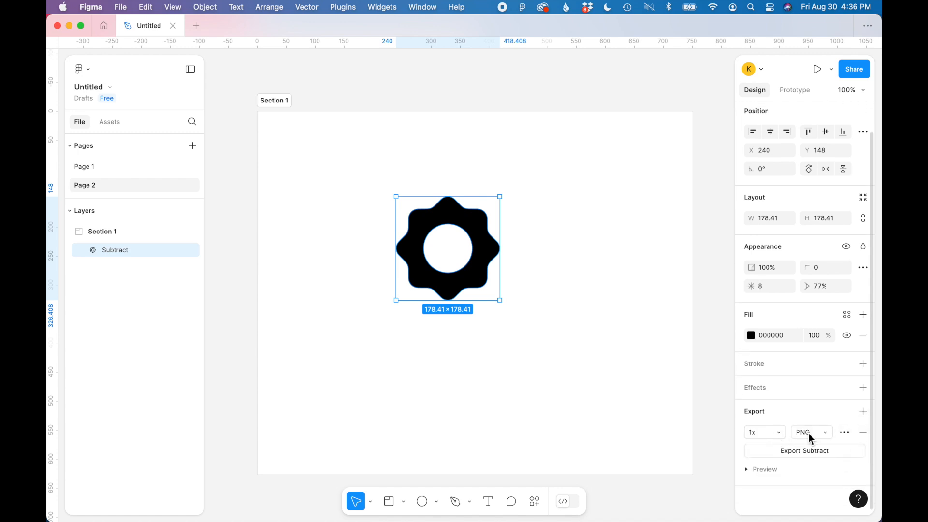
left_click(811, 431)
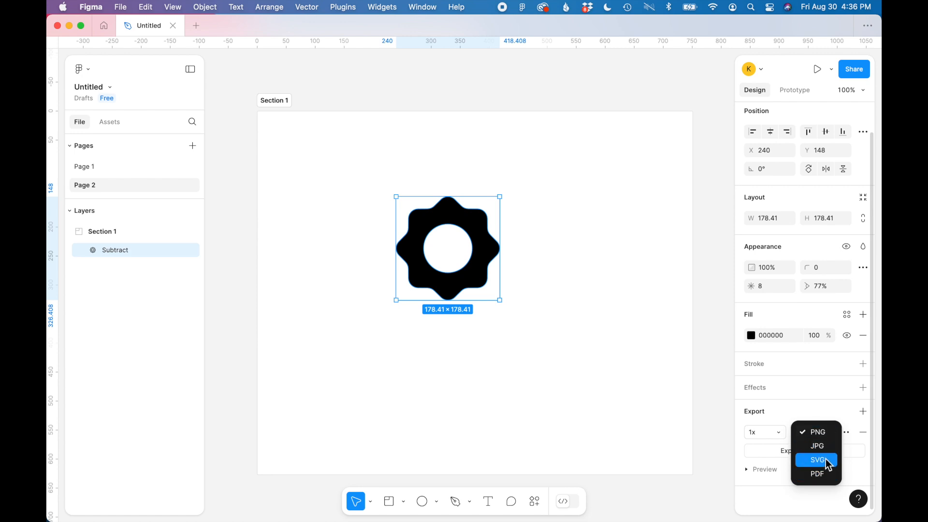
mouse_move(827, 469)
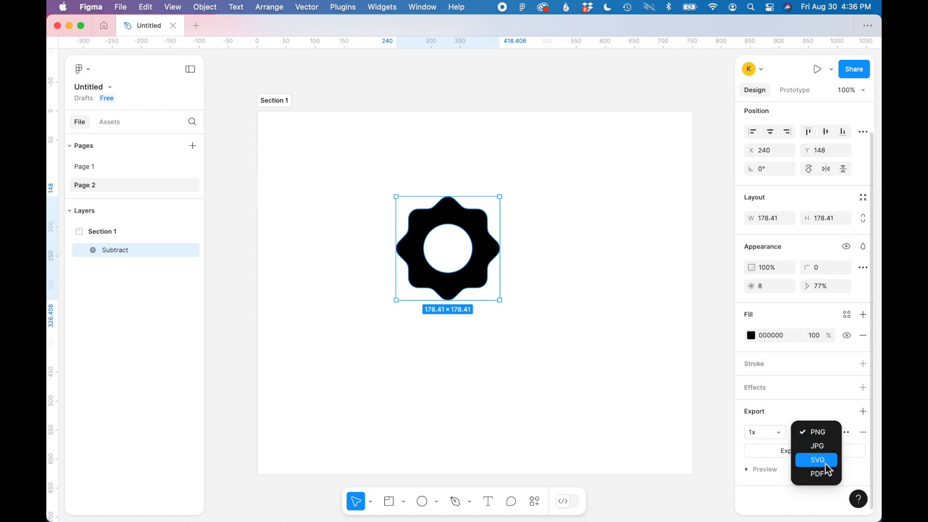
left_click(817, 460)
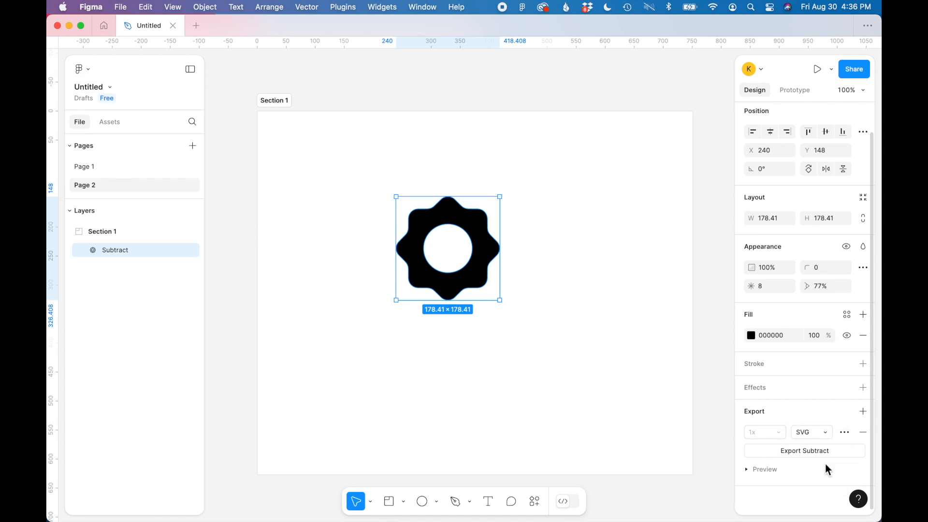
mouse_move(824, 411)
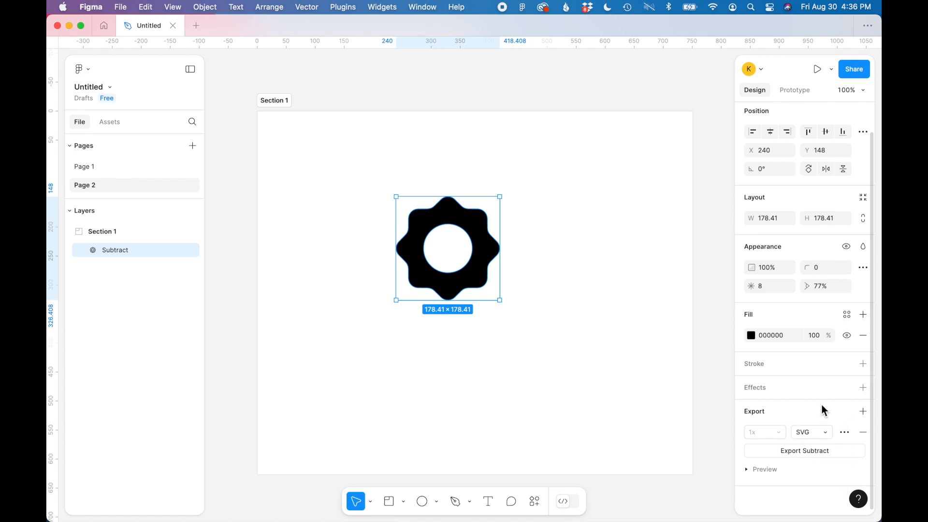
mouse_move(844, 416)
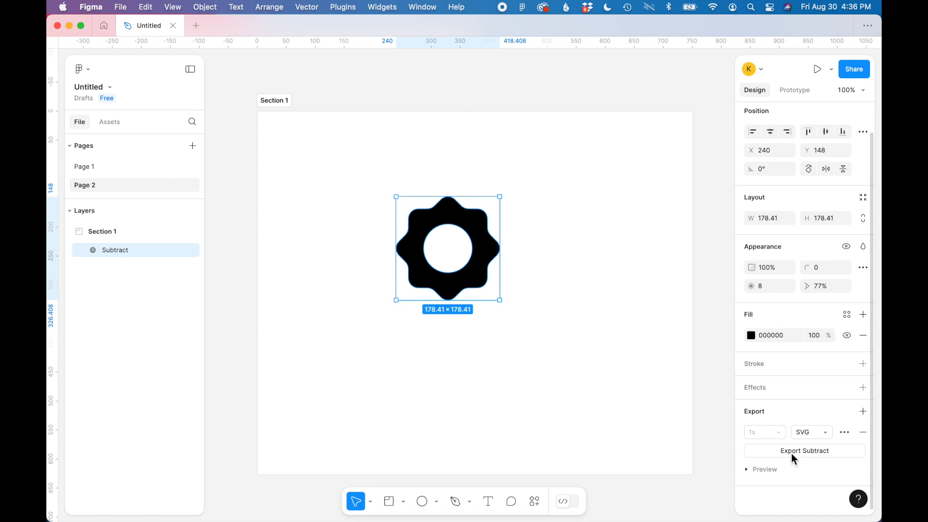
Export the Subtract gear, saving it as gear_icon.svg in the Figma image folder.
left_click(803, 451)
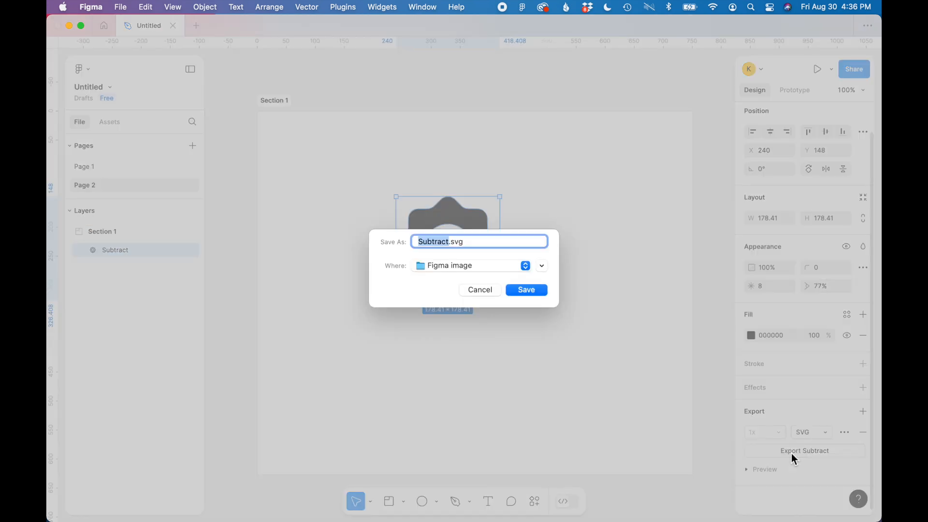
mouse_move(446, 251)
type("gear_icon")
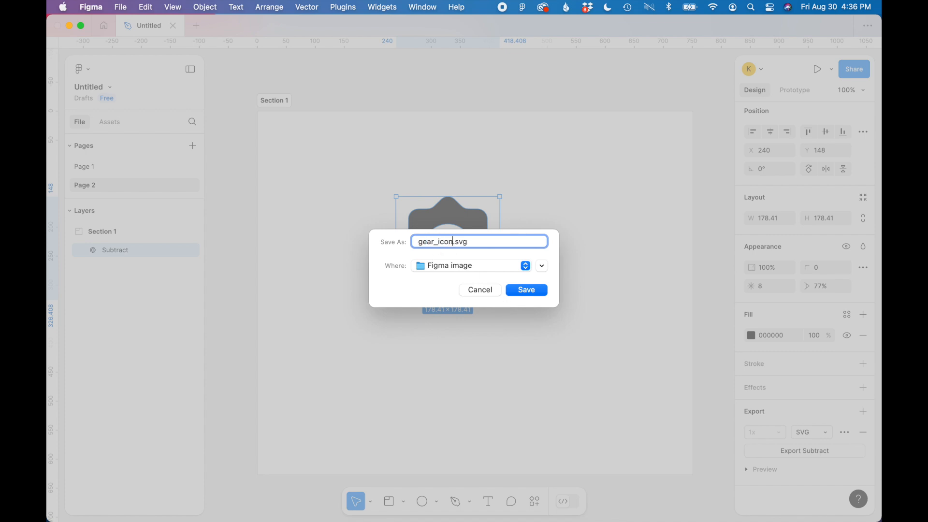
left_click(540, 265)
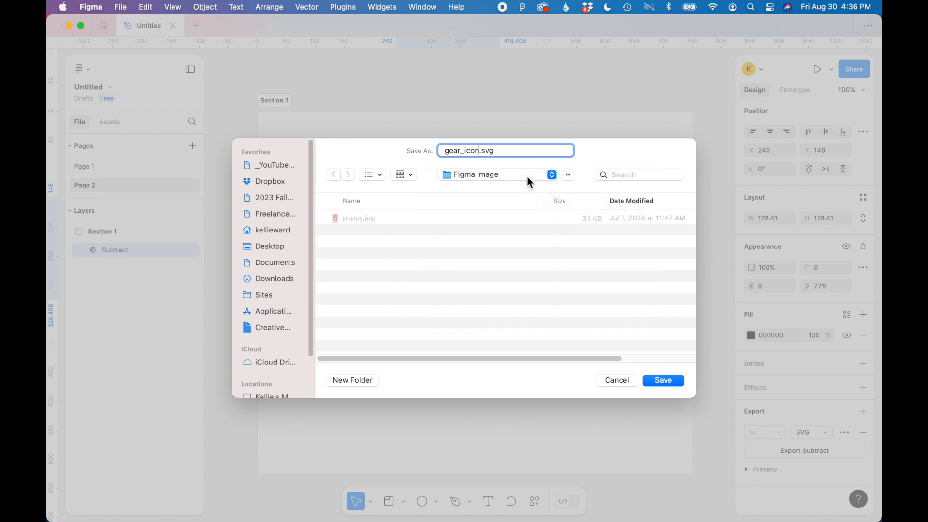
left_click(662, 380)
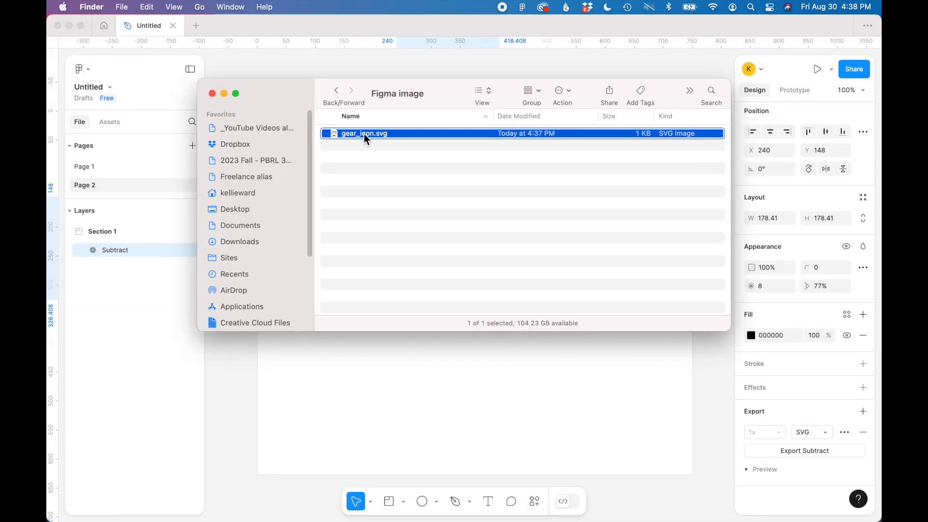
Open gear_icon.svg from Finder with Adobe Illustrator 2024.
right_click(364, 133)
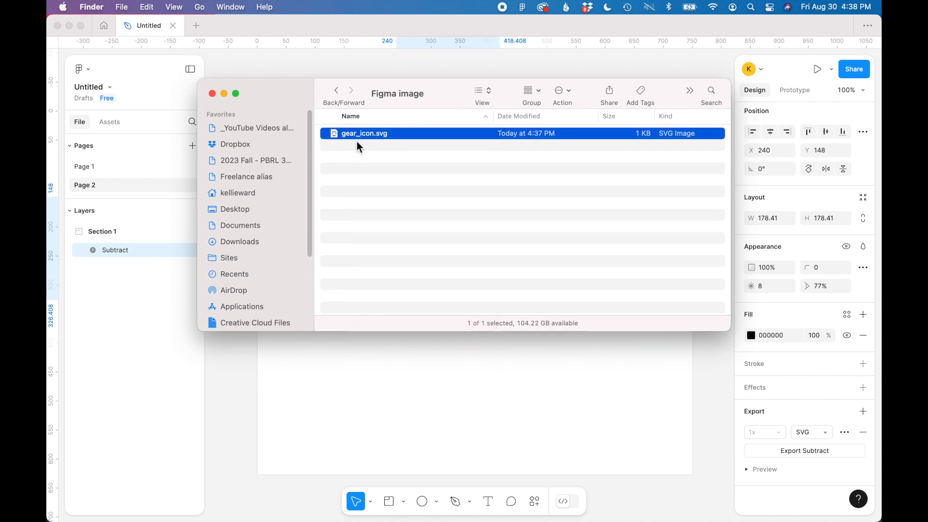
right_click(364, 134)
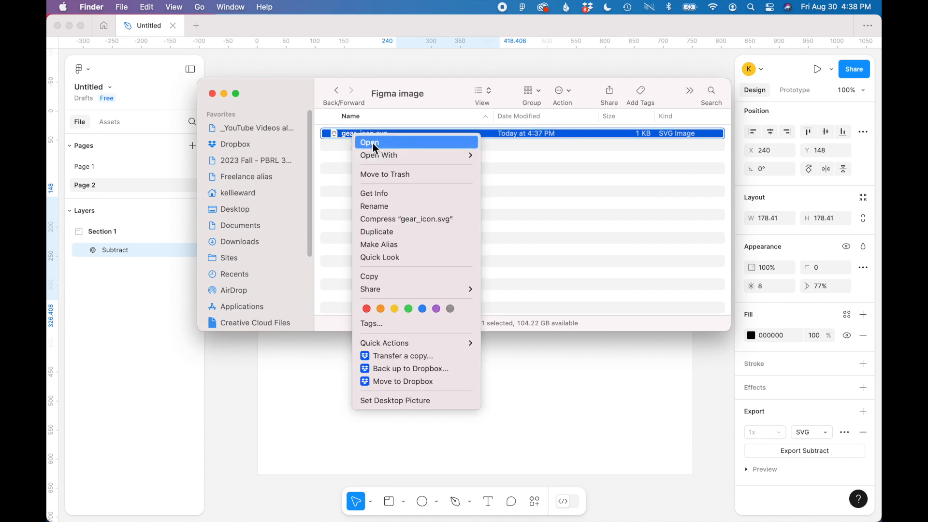
mouse_move(379, 155)
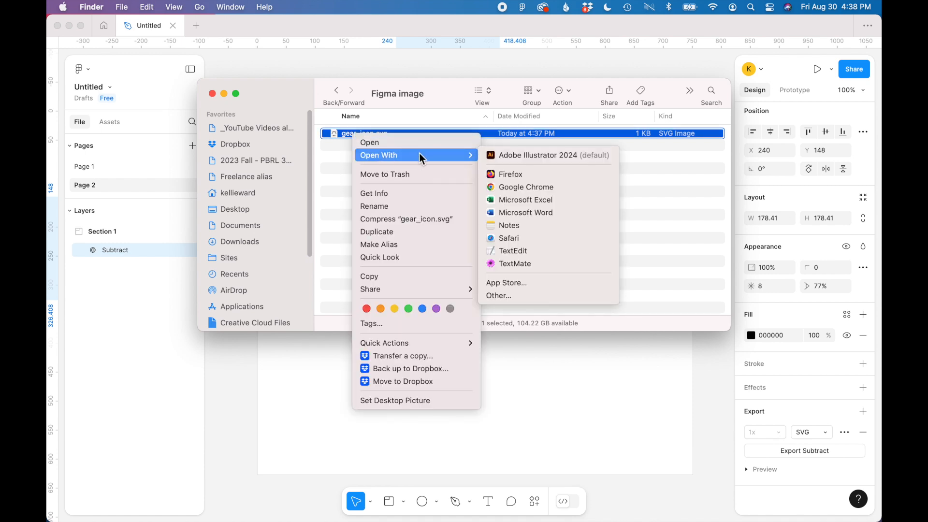
left_click(537, 154)
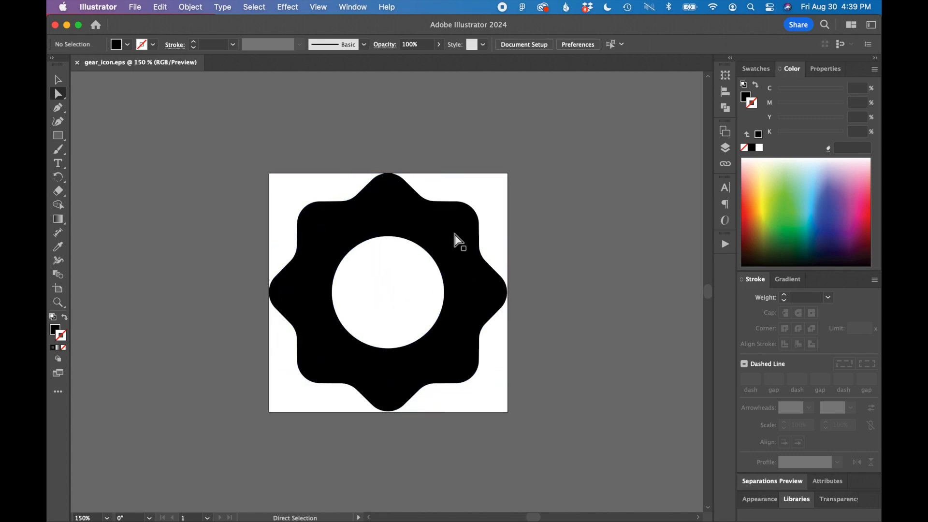
mouse_move(476, 237)
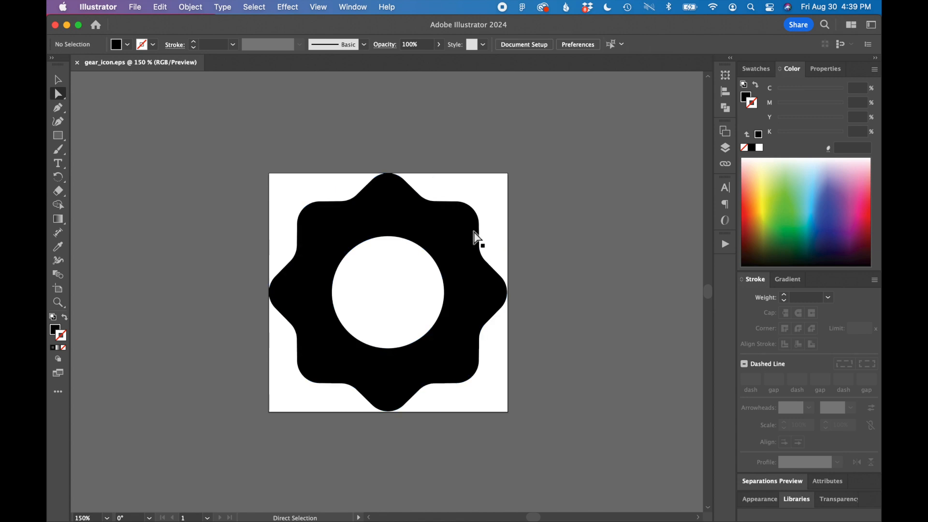